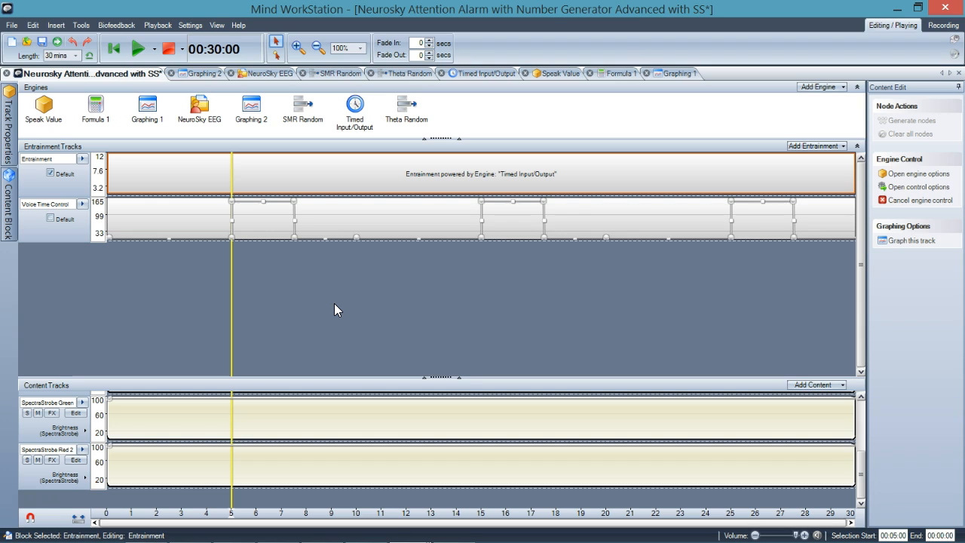
pyautogui.moveTo(249, 159)
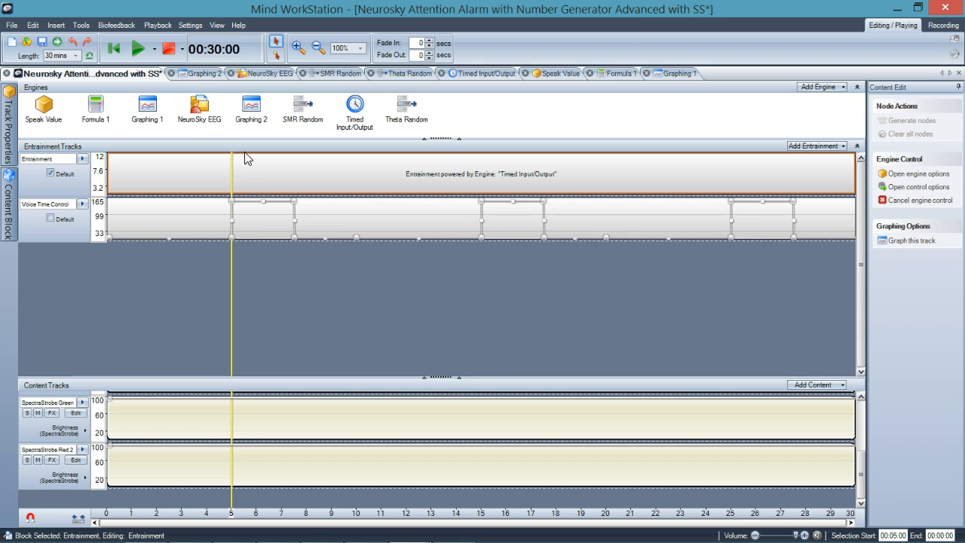
pyautogui.moveTo(199, 135)
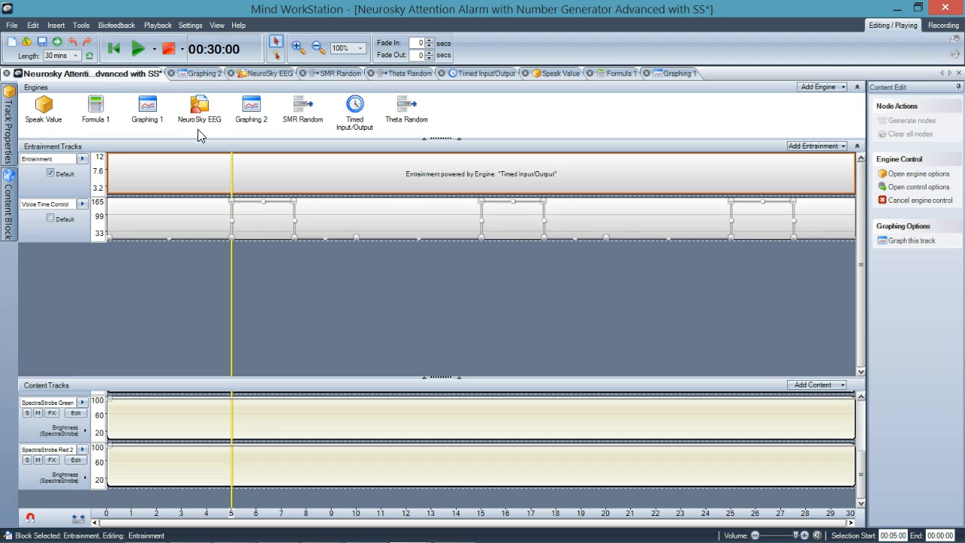
pyautogui.moveTo(217, 127)
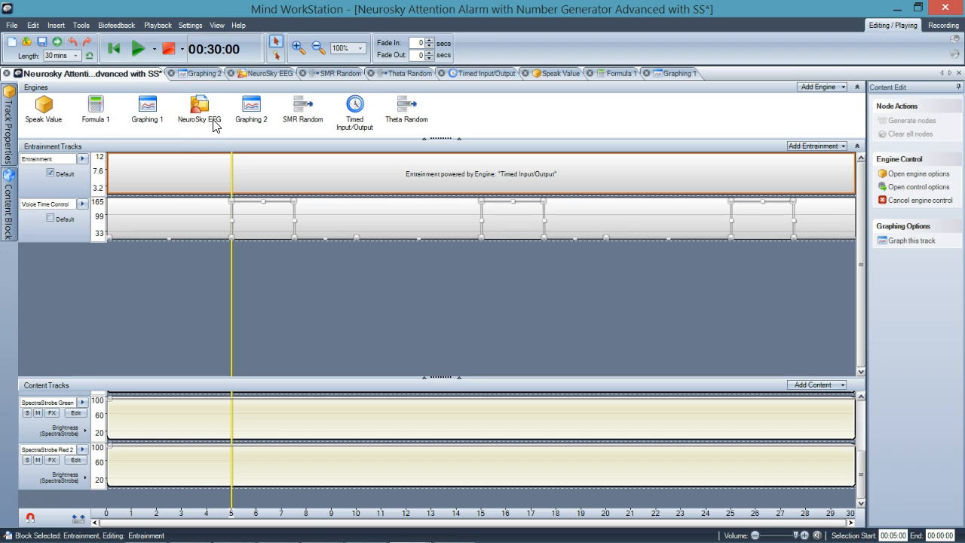
pyautogui.moveTo(217, 125)
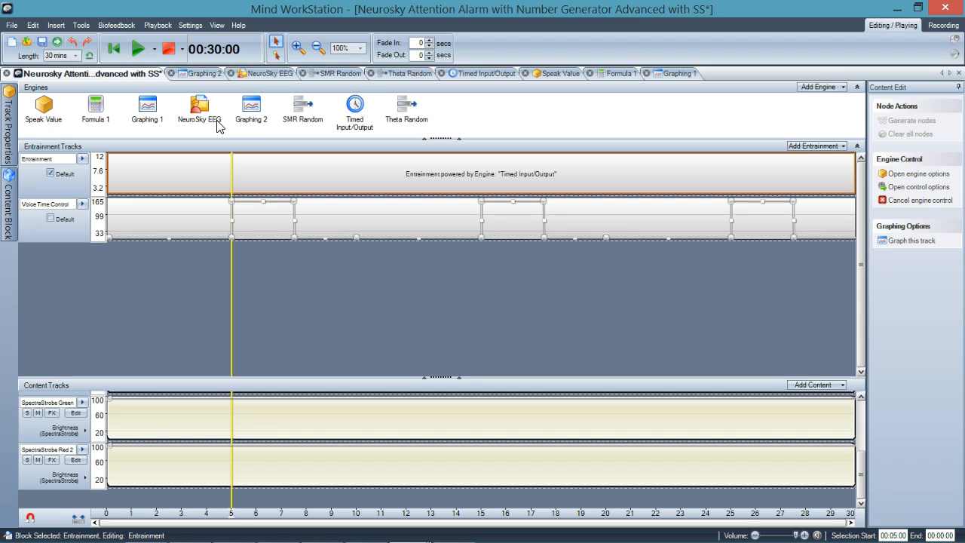
pyautogui.moveTo(174, 139)
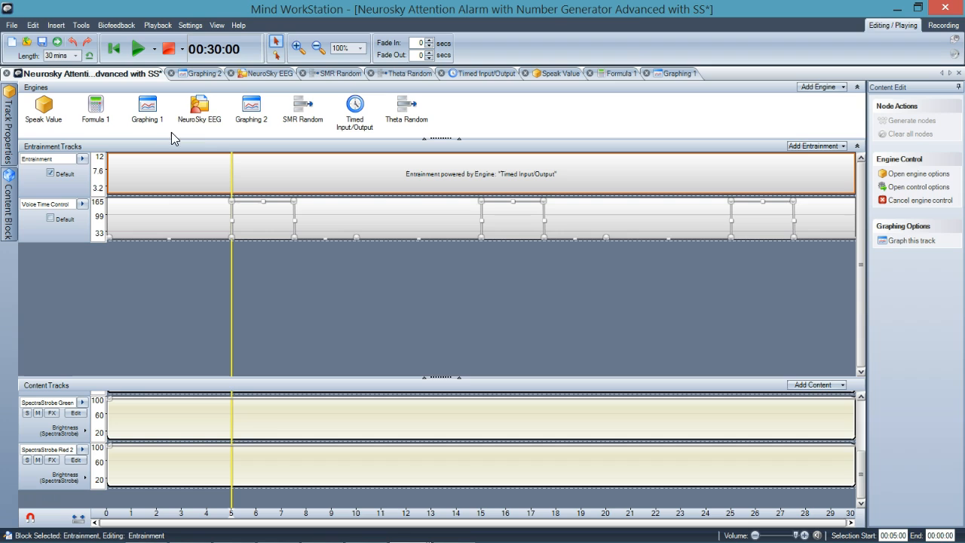
pyautogui.moveTo(239, 134)
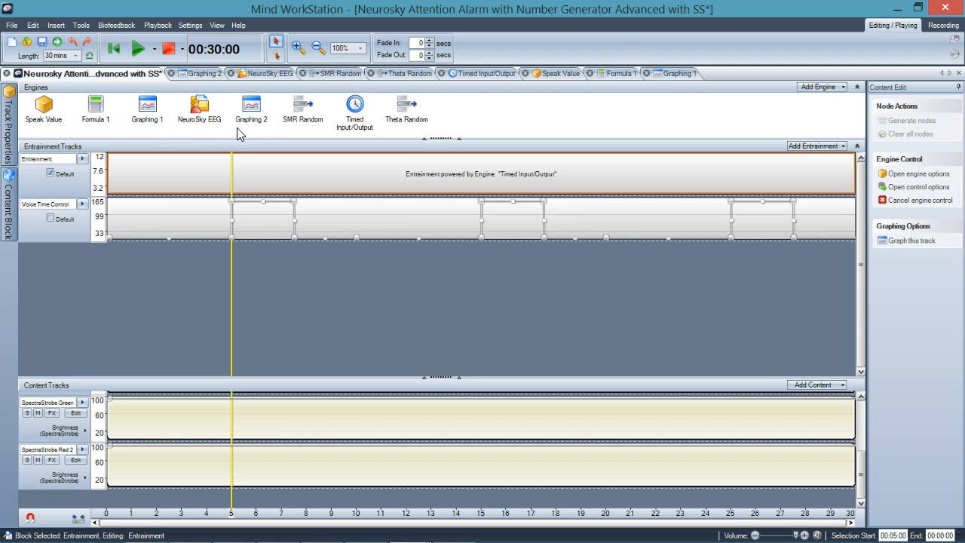
pyautogui.moveTo(271, 145)
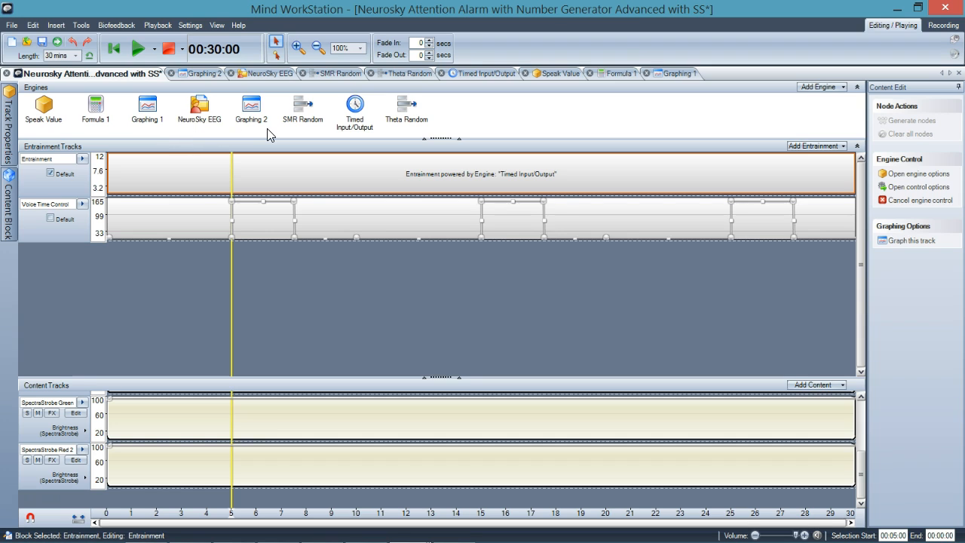
pyautogui.moveTo(271, 128)
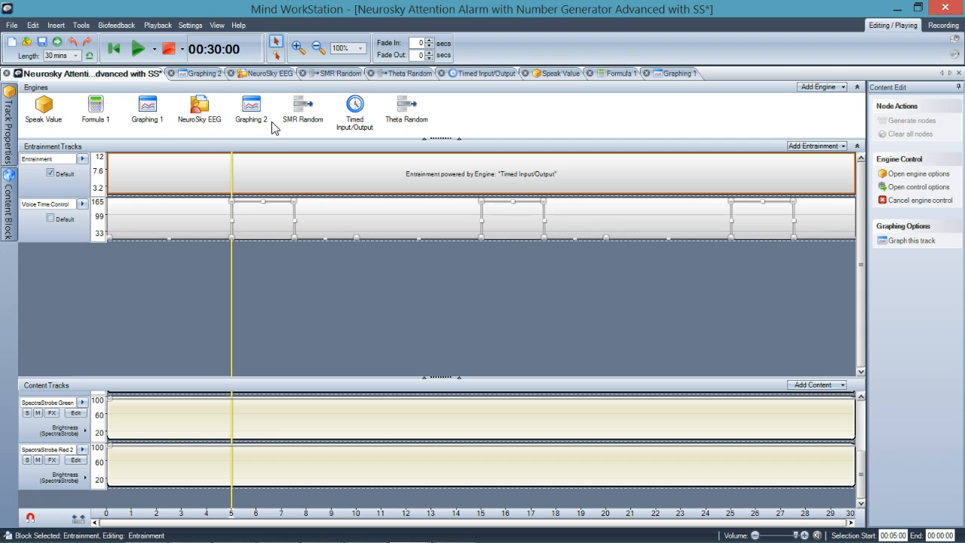
pyautogui.moveTo(78, 148)
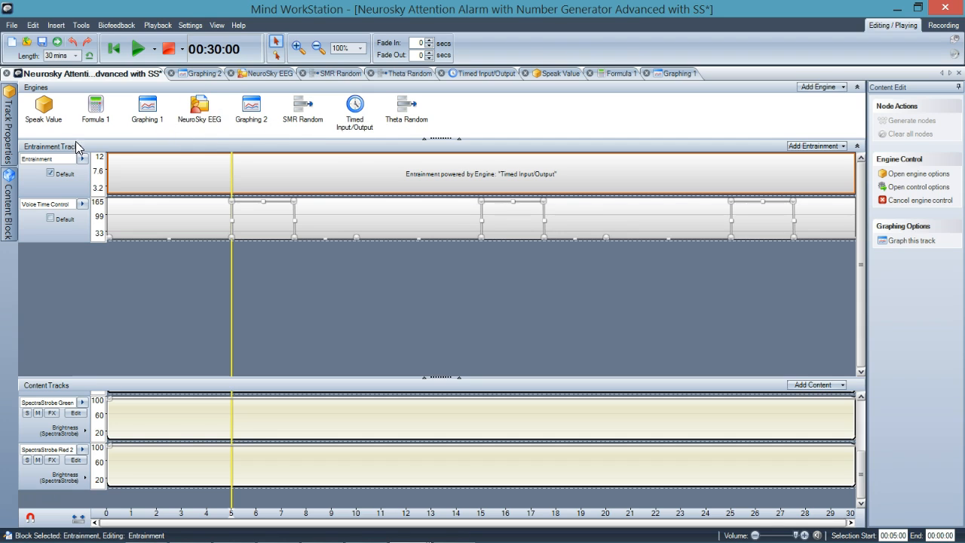
pyautogui.moveTo(53, 134)
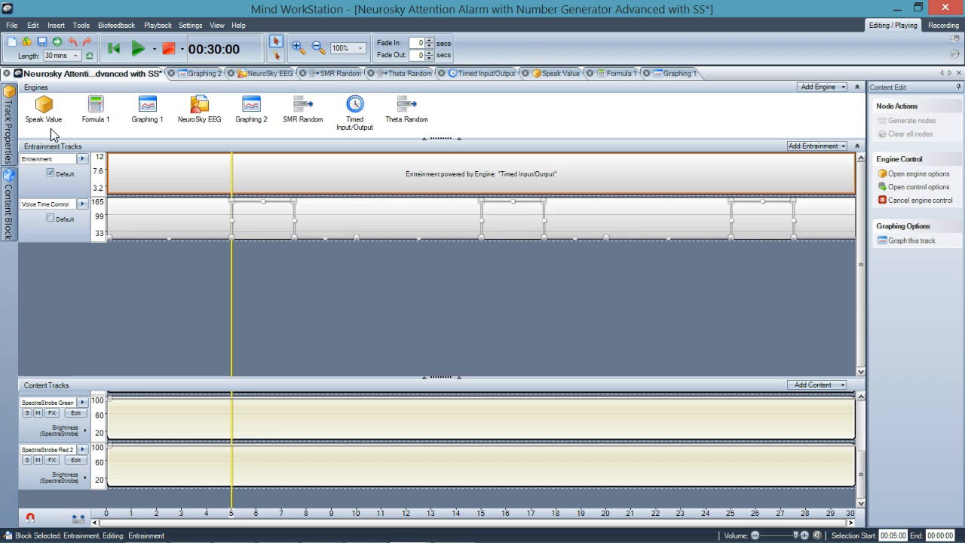
pyautogui.moveTo(82, 100)
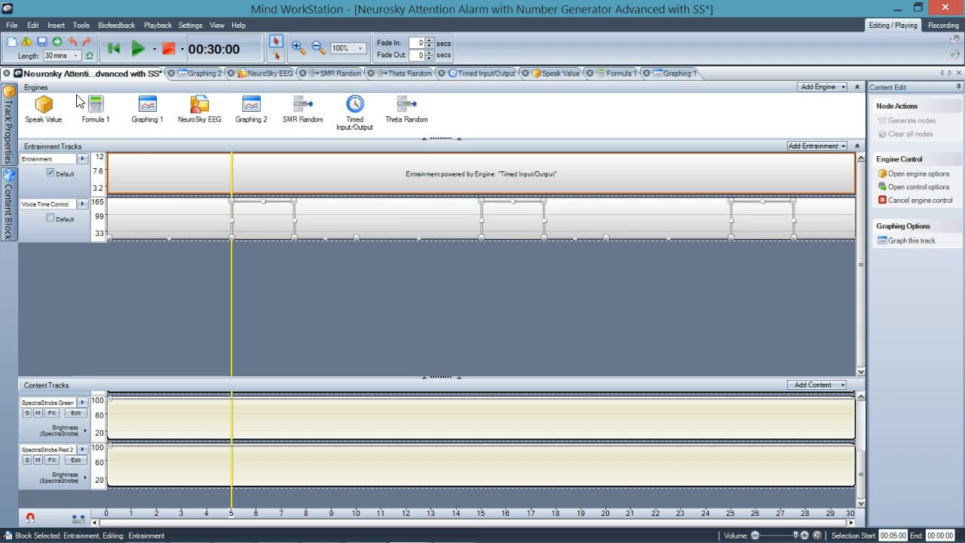
pyautogui.moveTo(446, 134)
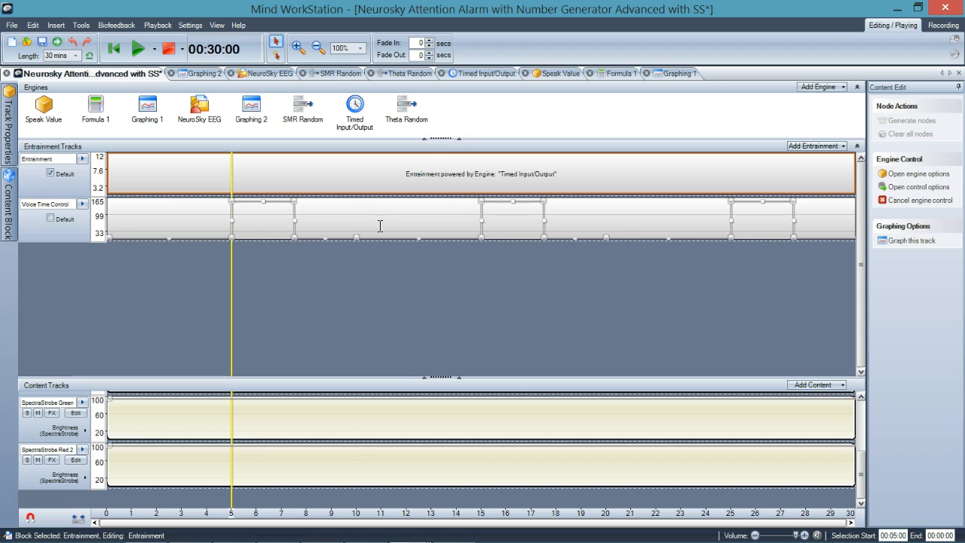
# Show the 3D EEG-band graph, then Graphing 1 with the NeuroSky attention score over 30 minutes.
pyautogui.click(453, 528)
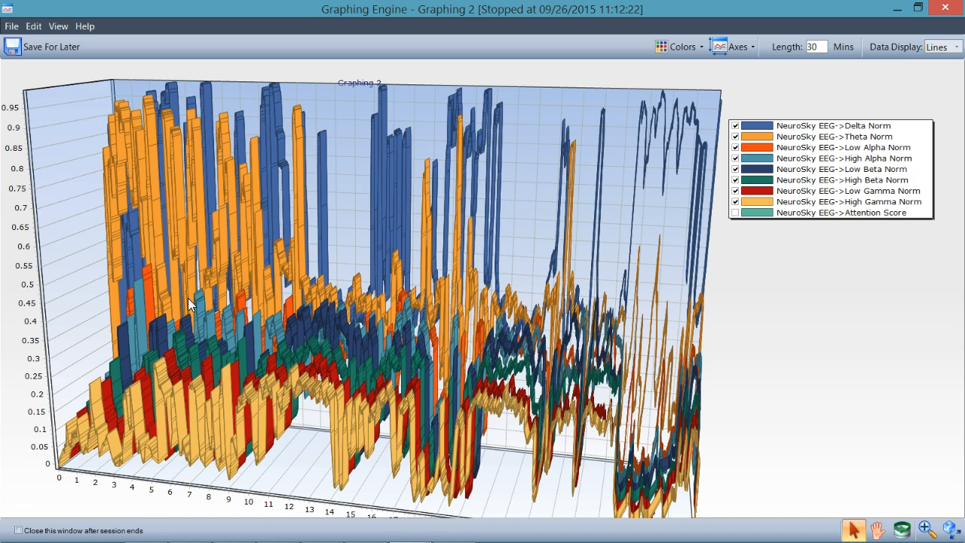
pyautogui.moveTo(884, 18)
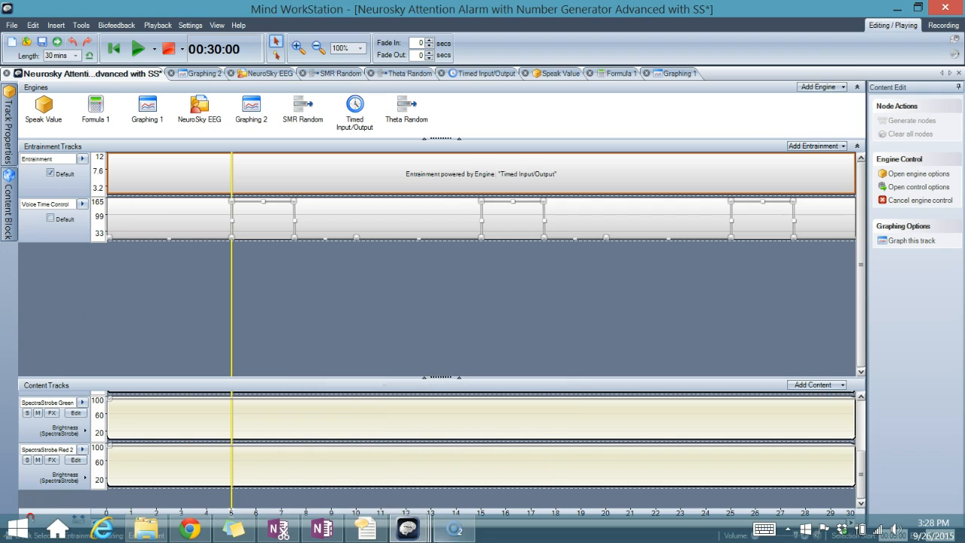
pyautogui.moveTo(407, 528)
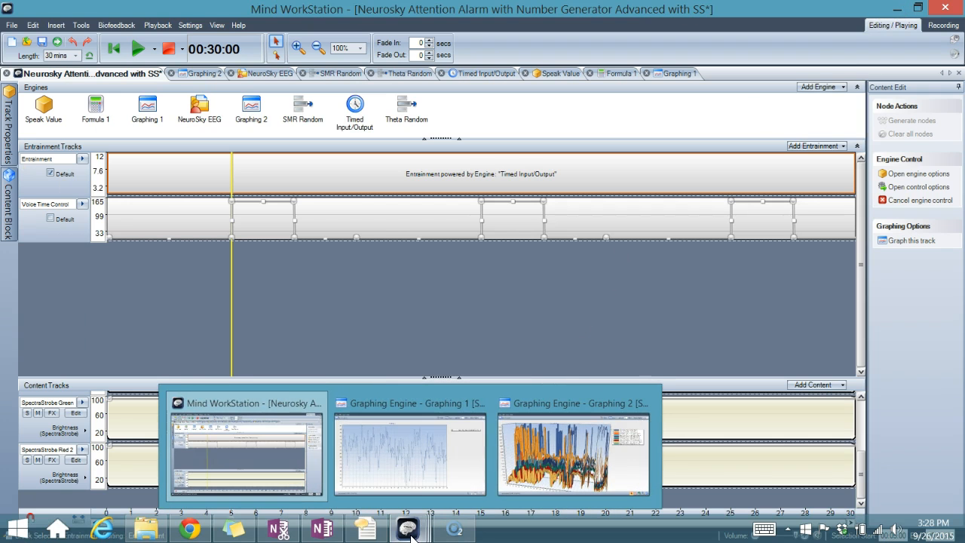
pyautogui.click(410, 455)
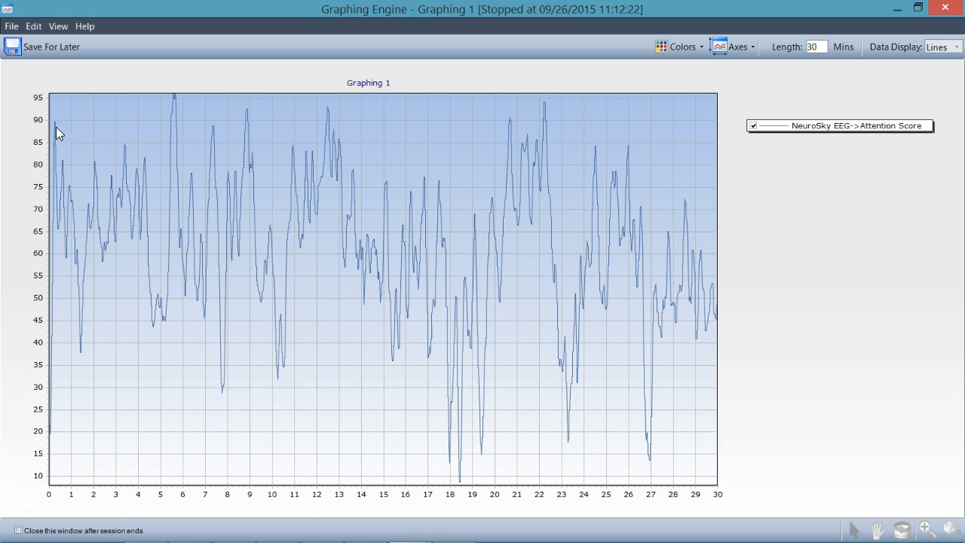
pyautogui.moveTo(158, 244)
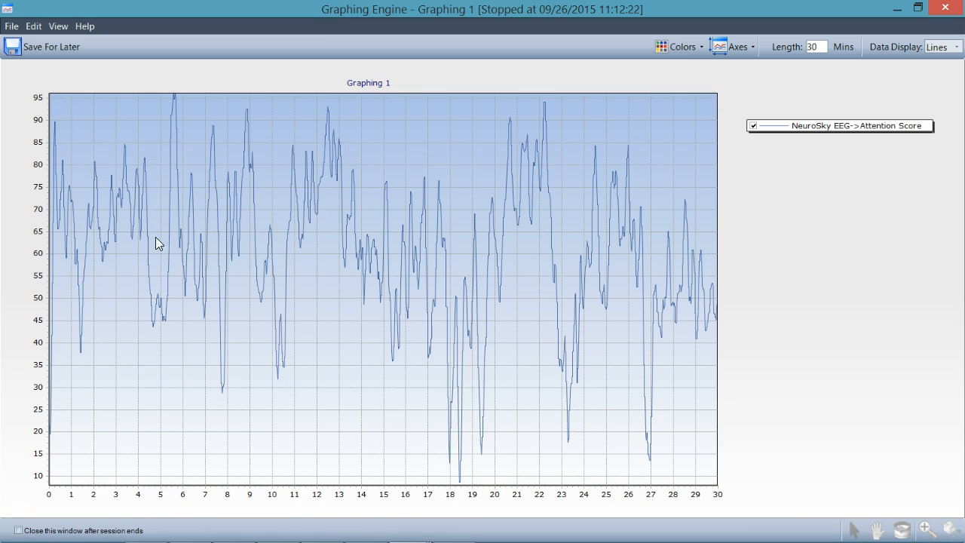
pyautogui.moveTo(495, 294)
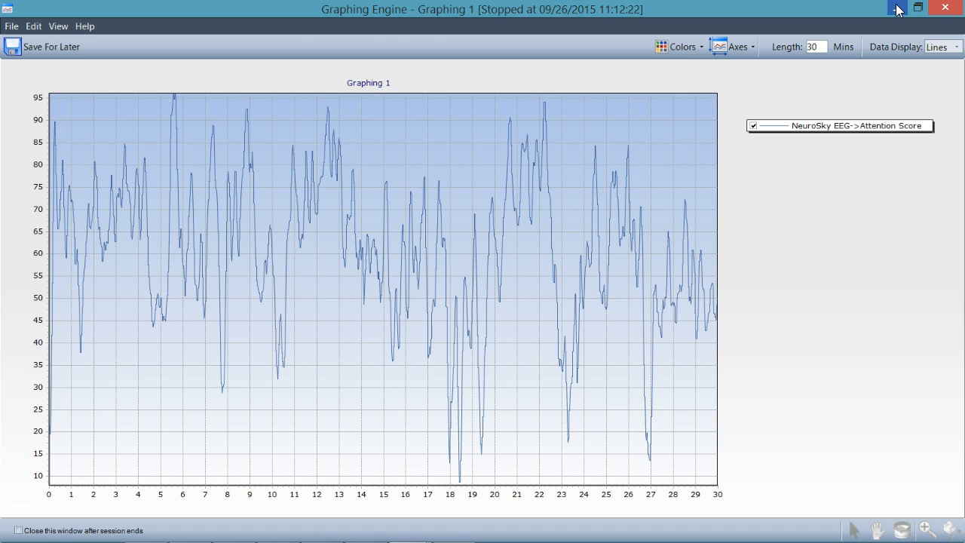
# Close the Graphing 1 window to return to the attention-alarm session's engines and tracks.
pyautogui.click(899, 9)
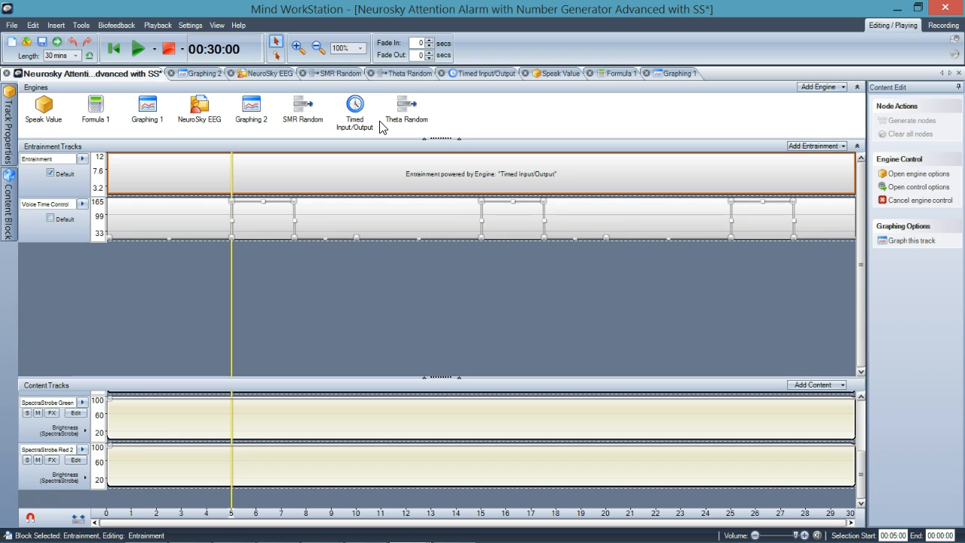
pyautogui.moveTo(277, 277)
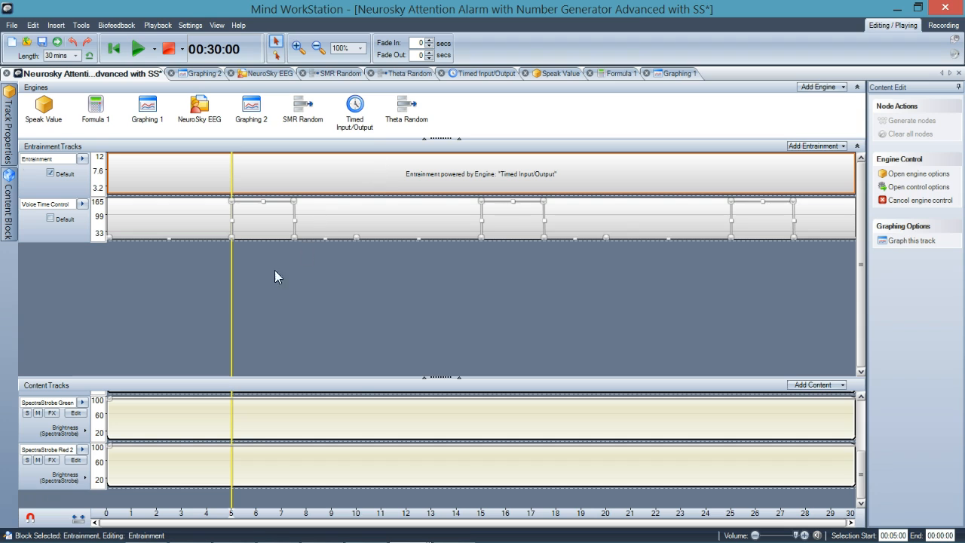
pyautogui.moveTo(118, 405)
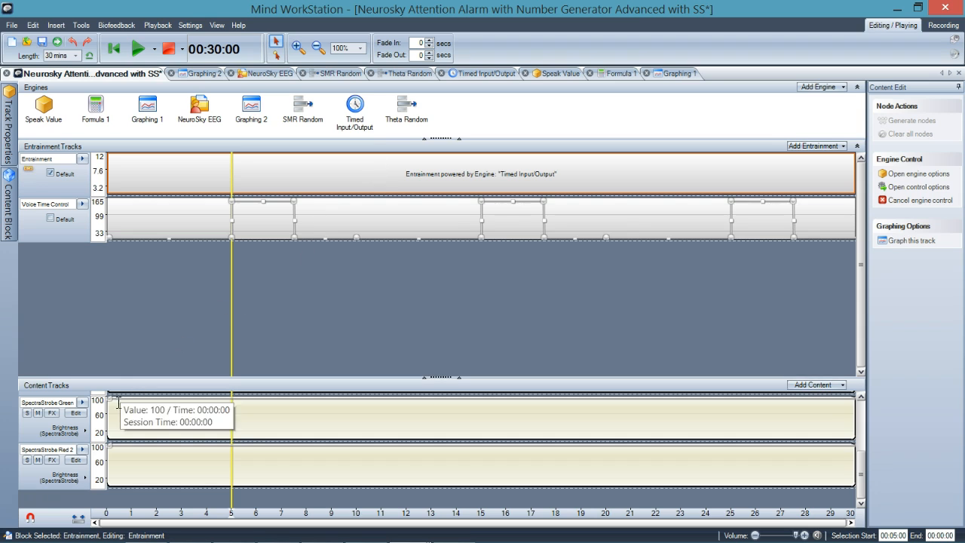